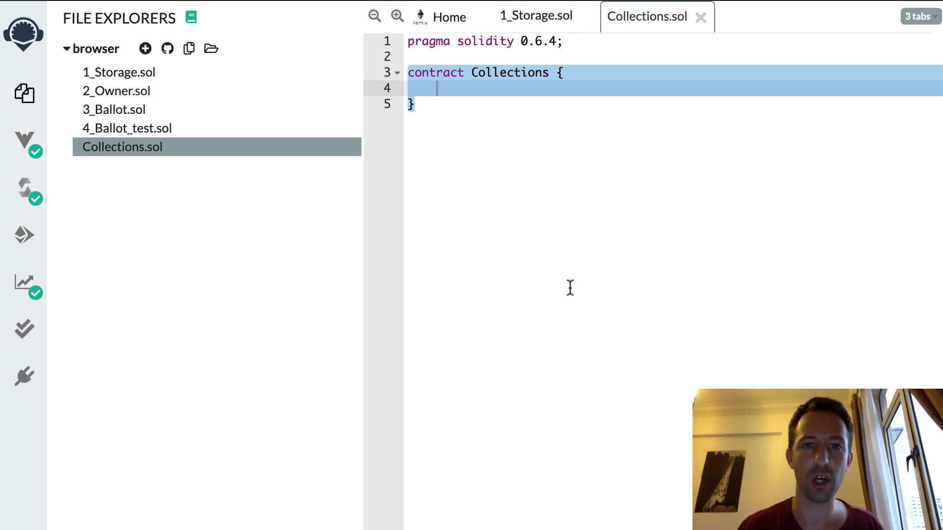
- Declare struct User with fields 'uint id;' and 'string name;' inside Collections
{"action": "type", "text": "struct"}
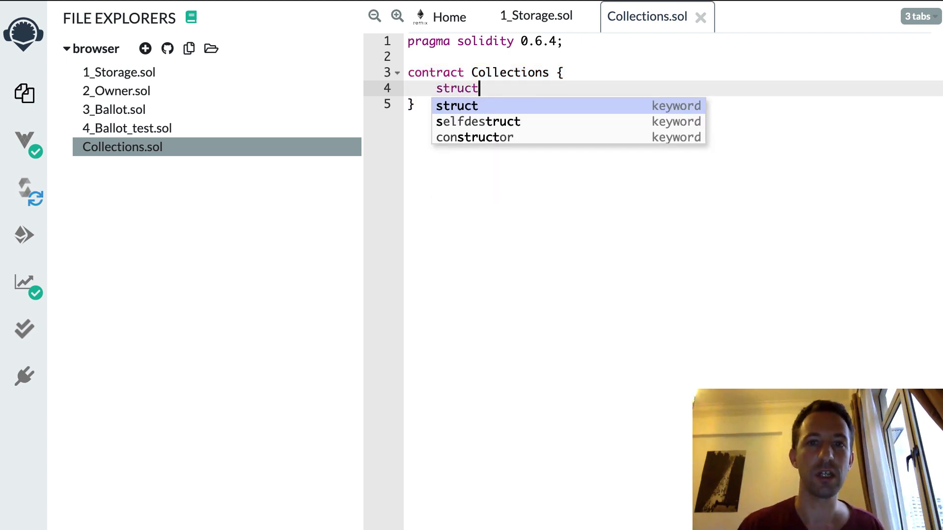
{"action": "type", "text": "User {"}
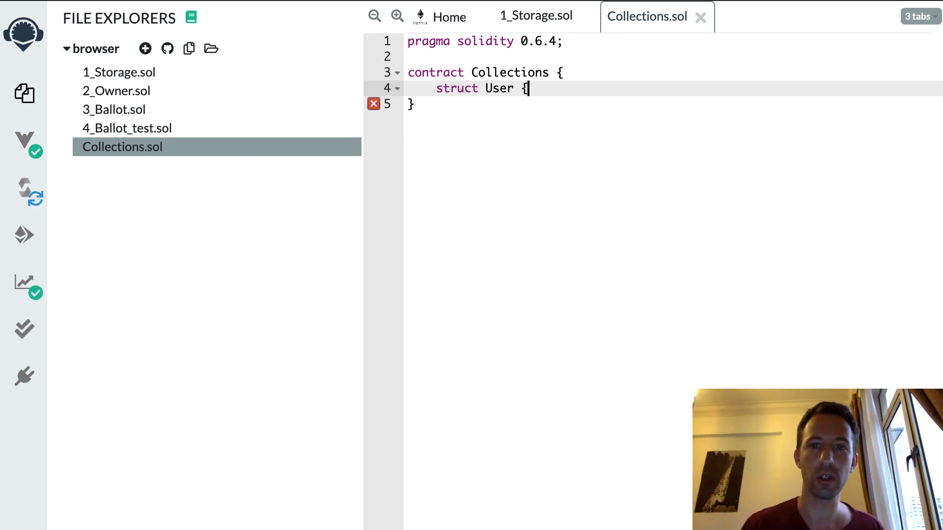
{"action": "key", "text": "Enter"}
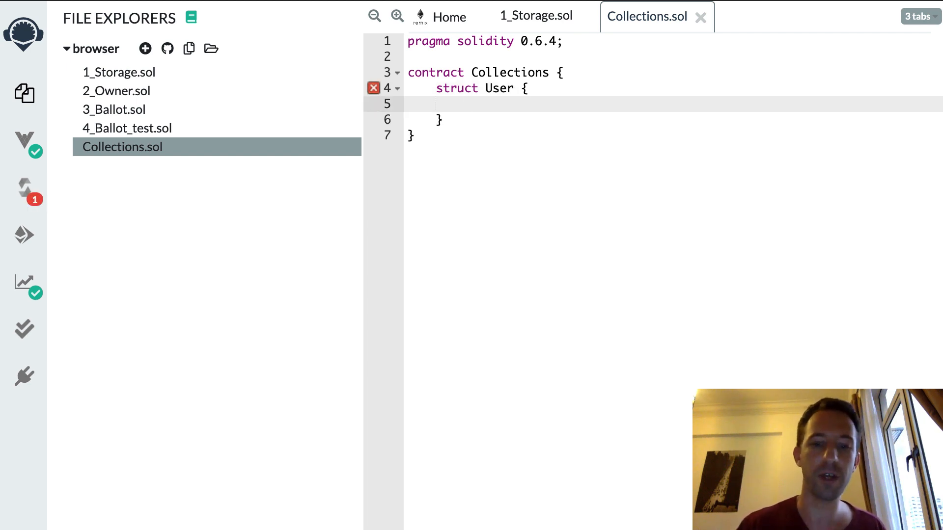
{"action": "type", "text": "uint id;"}
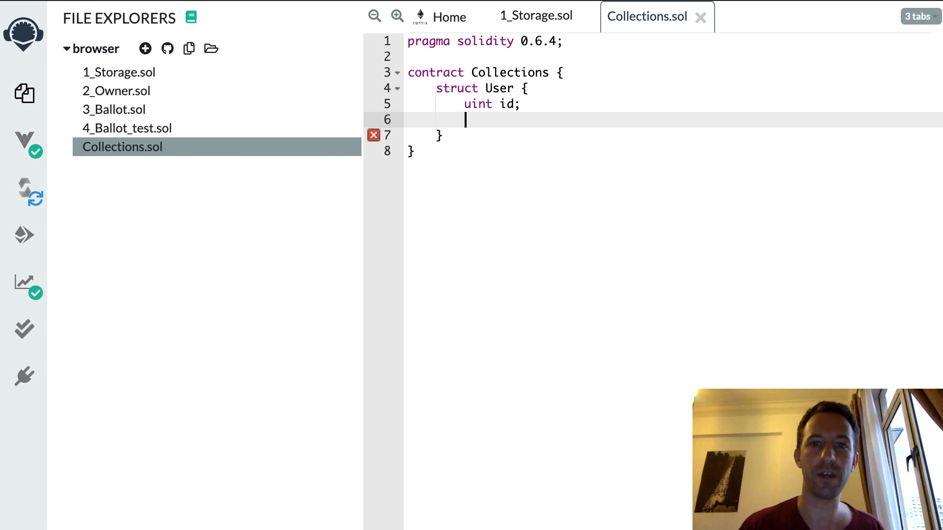
{"action": "type", "text": "string name;"}
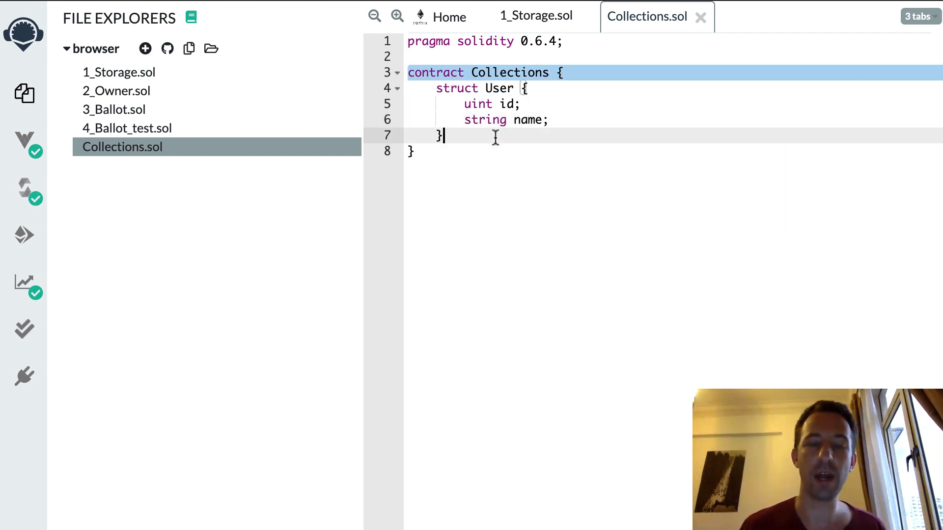
{"action": "key", "text": "Enter"}
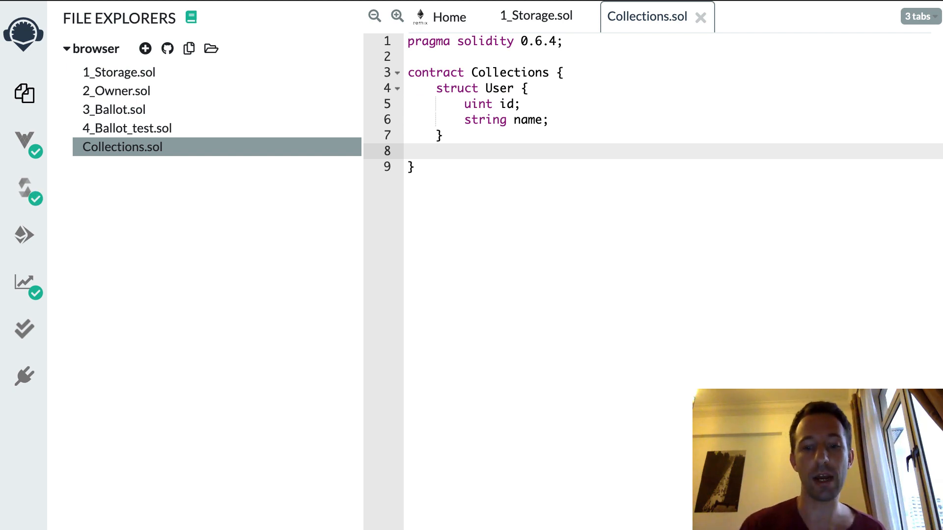
- Declare 'User[] users;' and 'uint nextUserId;' below the User struct
{"action": "type", "text": "User"}
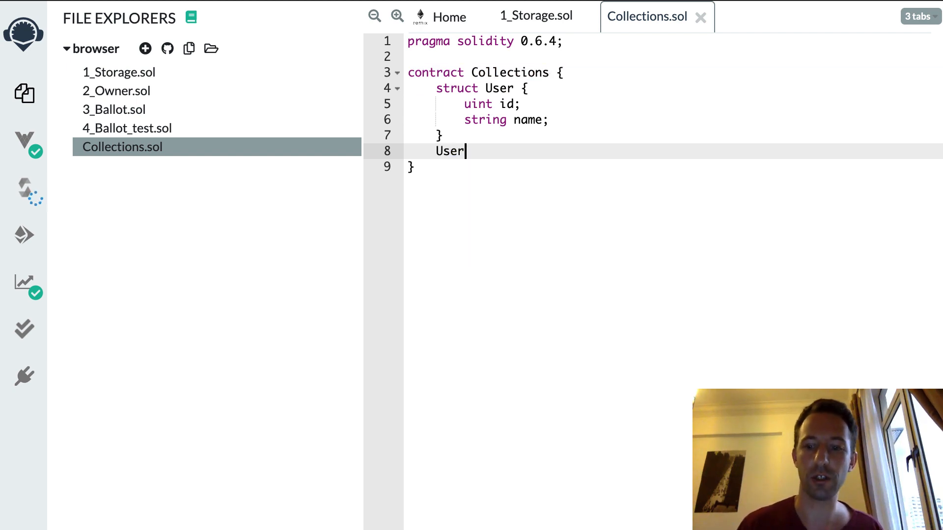
{"action": "type", "text": "[] us"}
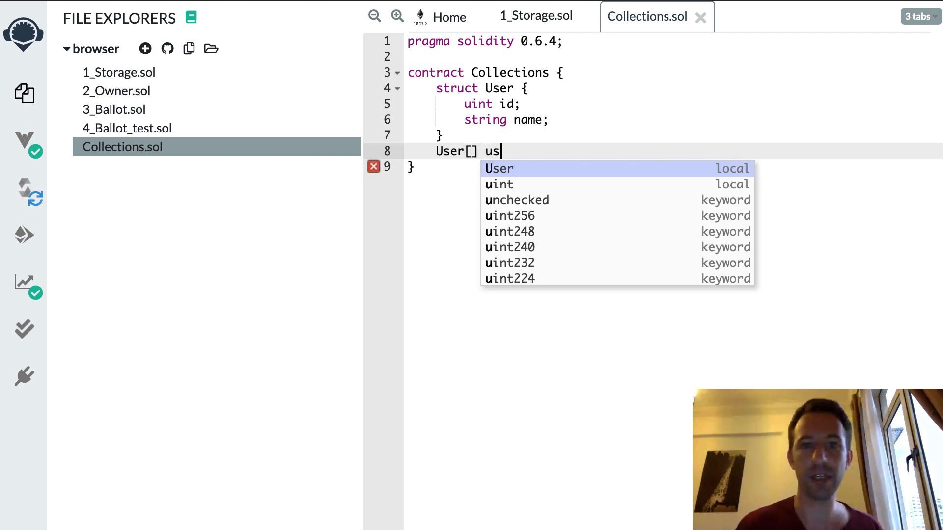
{"action": "type", "text": "ers;"}
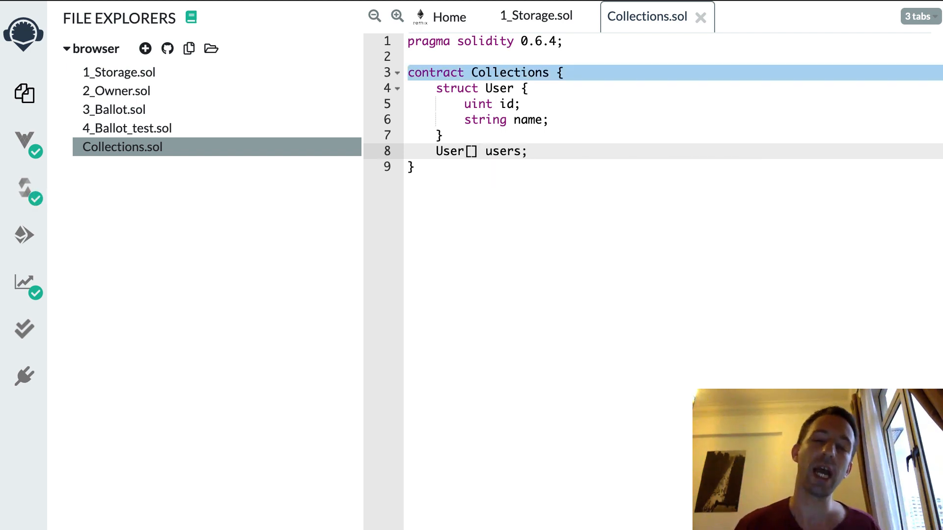
{"action": "key", "text": "enter"}
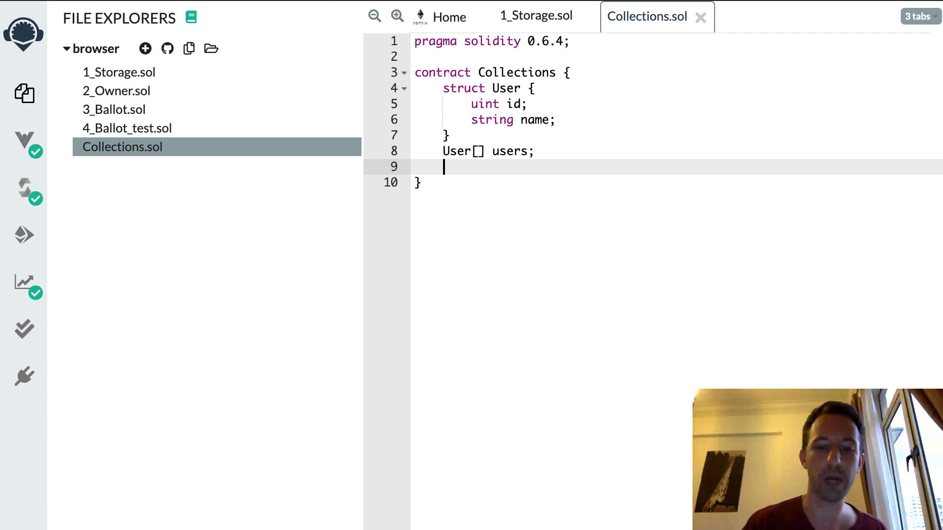
{"action": "type", "text": "uint next"}
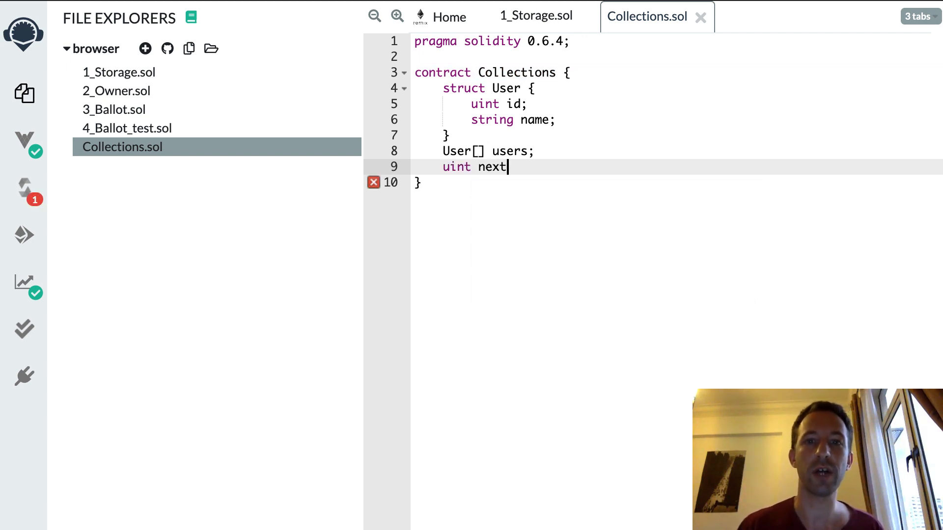
{"action": "type", "text": "UserId;"}
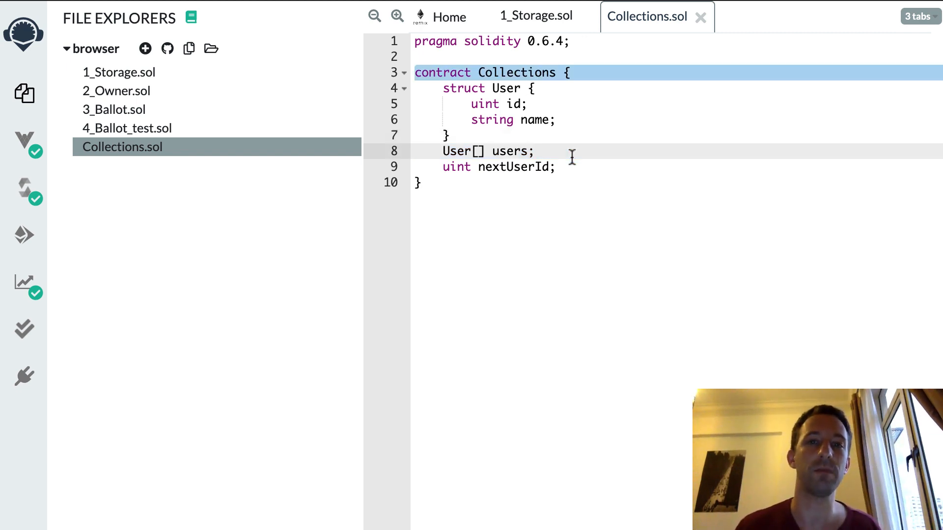
- Rewrite the users declaration as 'mapping(uint => User) users'
{"action": "type", "text": "mapping"}
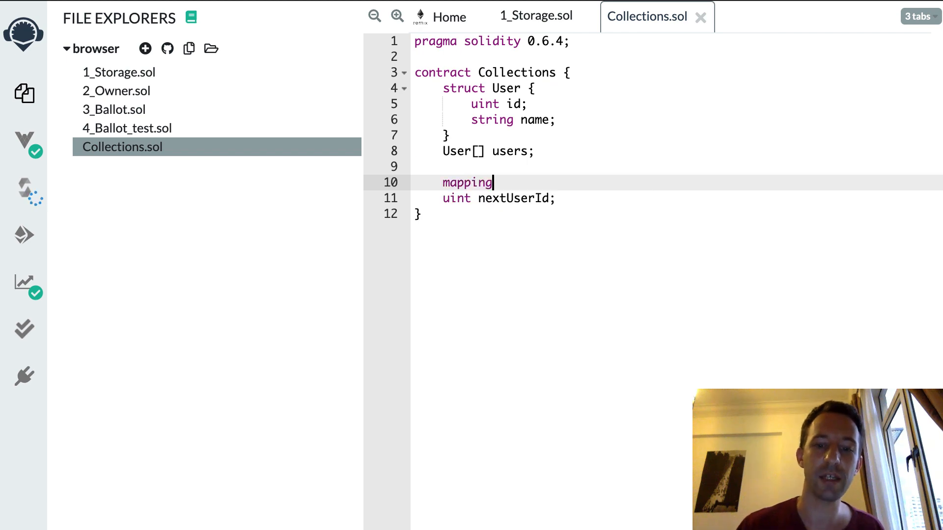
{"action": "type", "text": "(uint"}
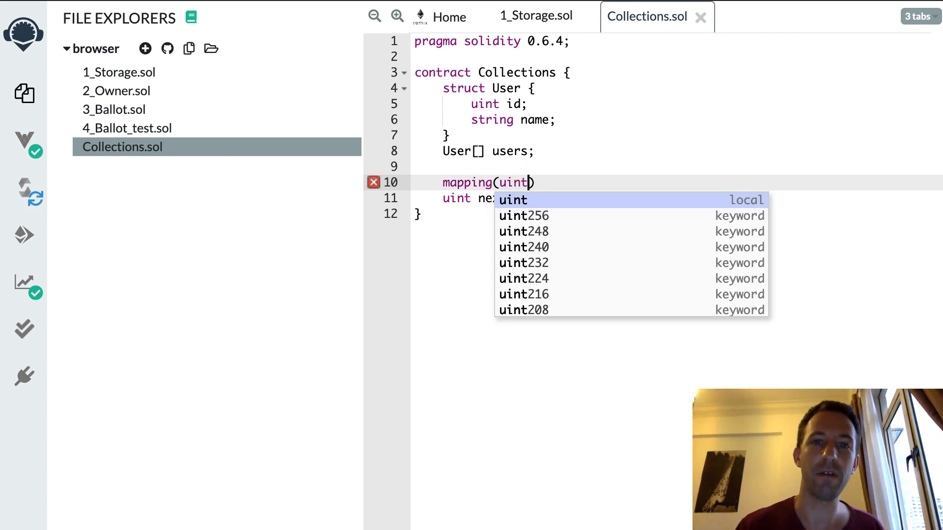
{"action": "type", "text": "=>"}
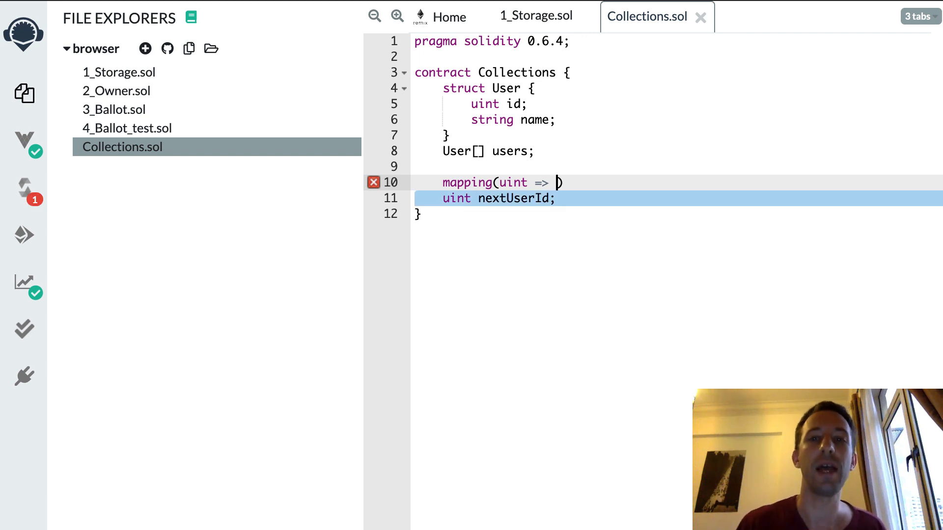
{"action": "type", "text": "Struct"}
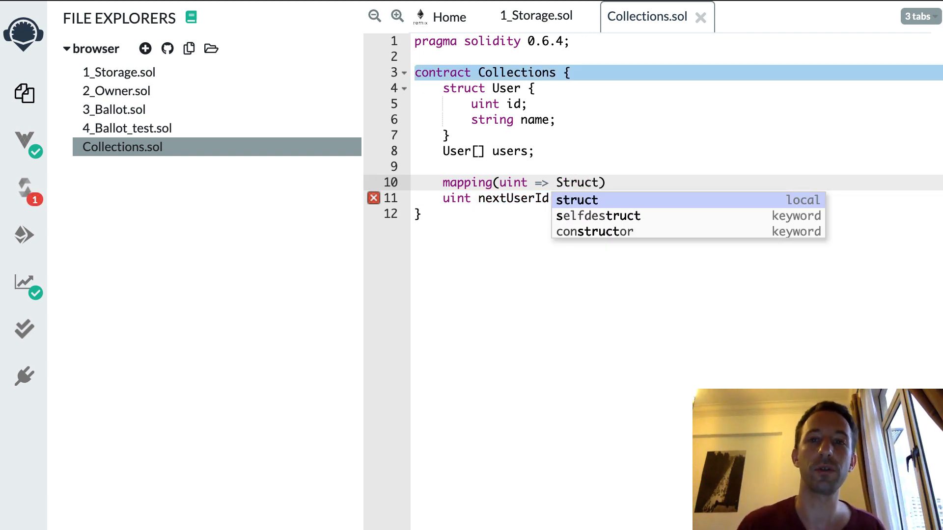
{"action": "type", "text": "User) users;"}
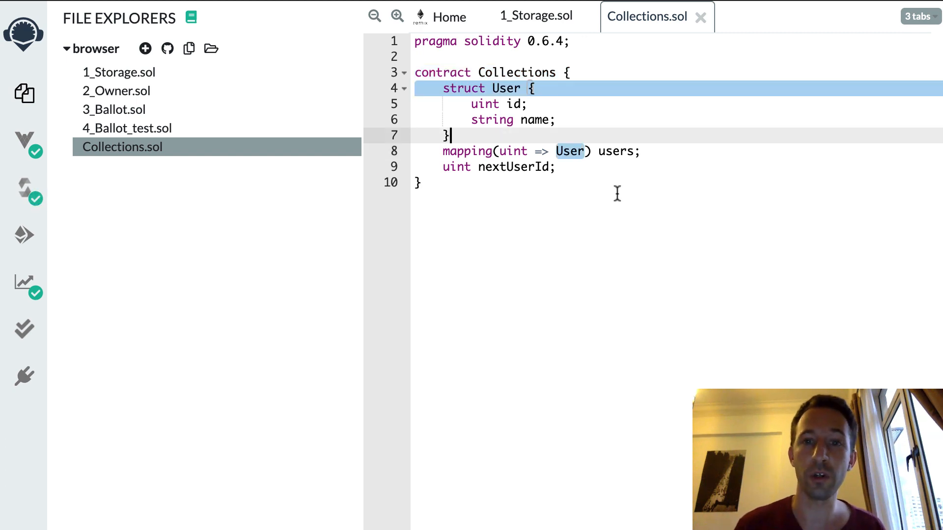
{"action": "mouse_move", "coordinate": [534, 163]}
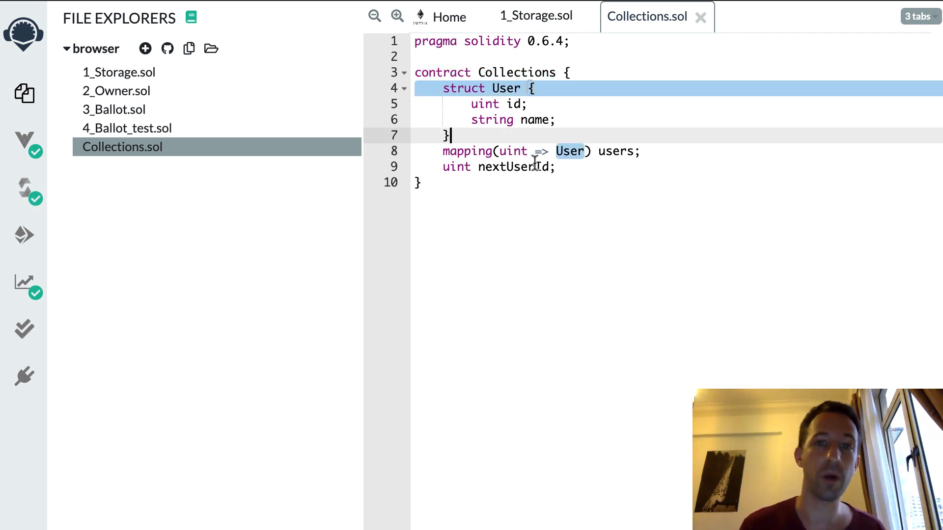
{"action": "mouse_move", "coordinate": [643, 187]}
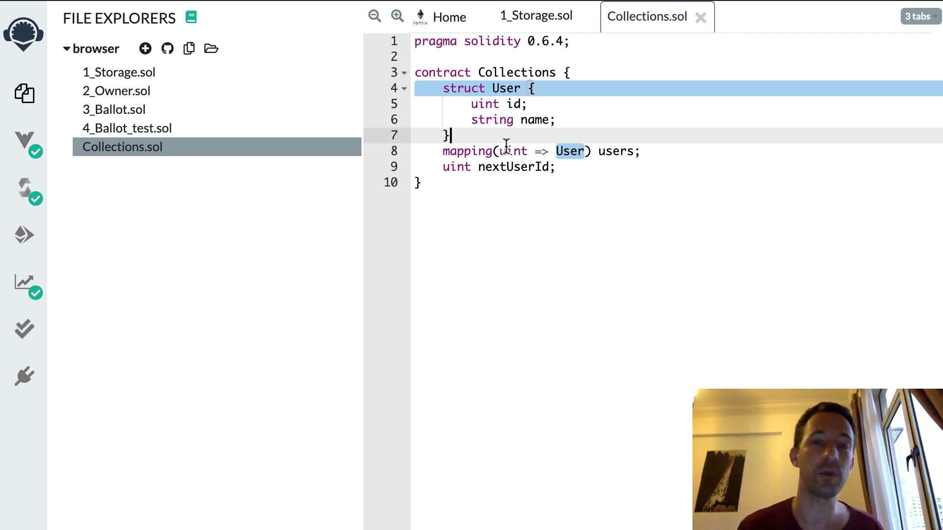
{"action": "mouse_move", "coordinate": [516, 170]}
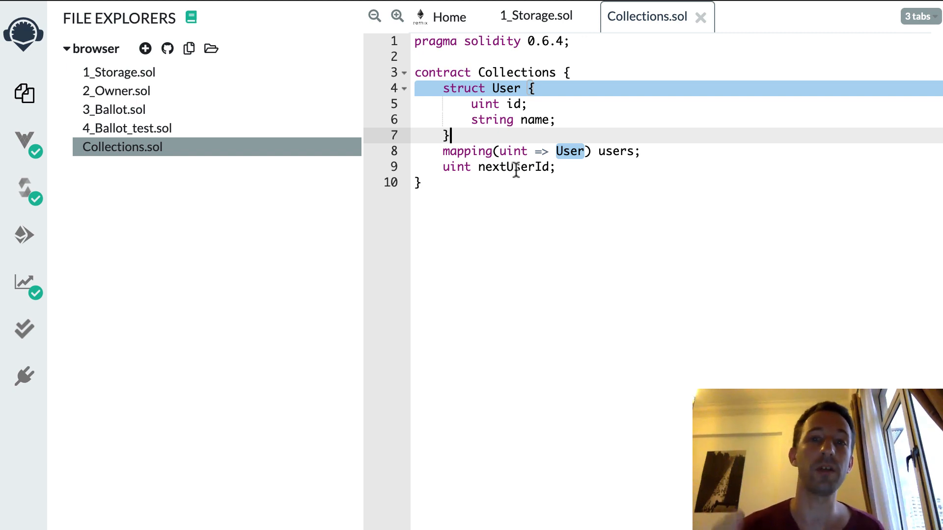
{"action": "mouse_move", "coordinate": [587, 129]}
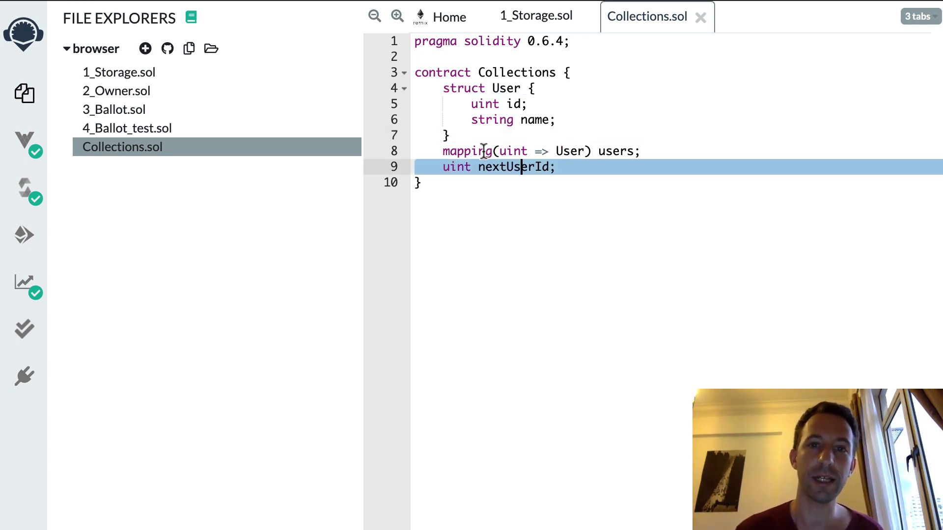
{"action": "mouse_move", "coordinate": [598, 130]}
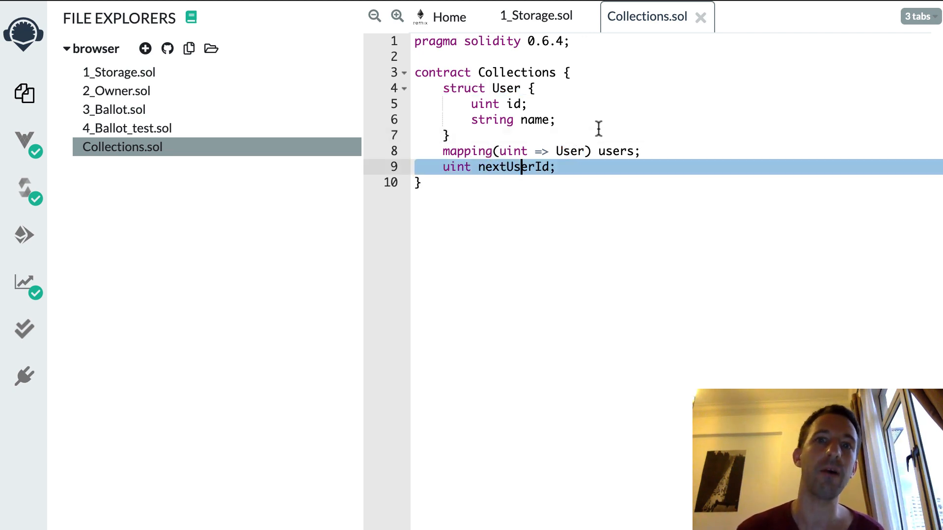
{"action": "mouse_move", "coordinate": [495, 113]}
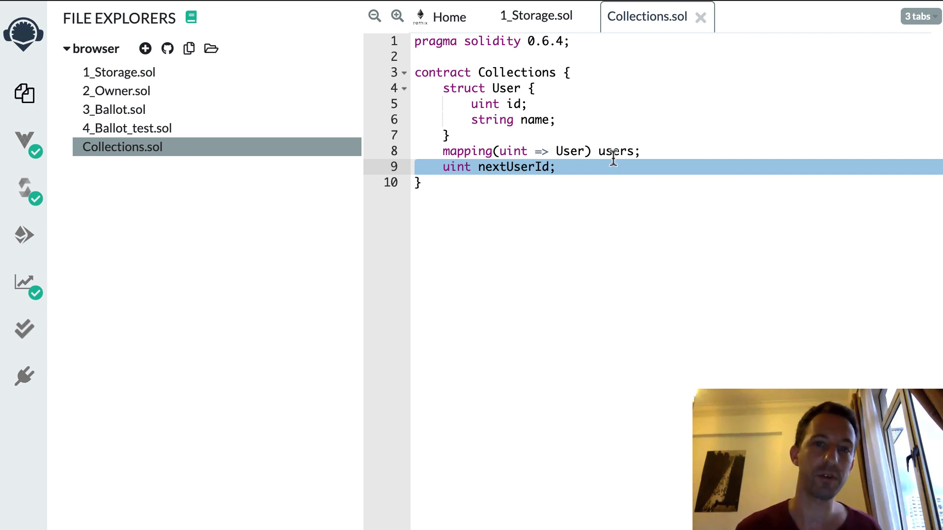
{"action": "mouse_move", "coordinate": [520, 151]}
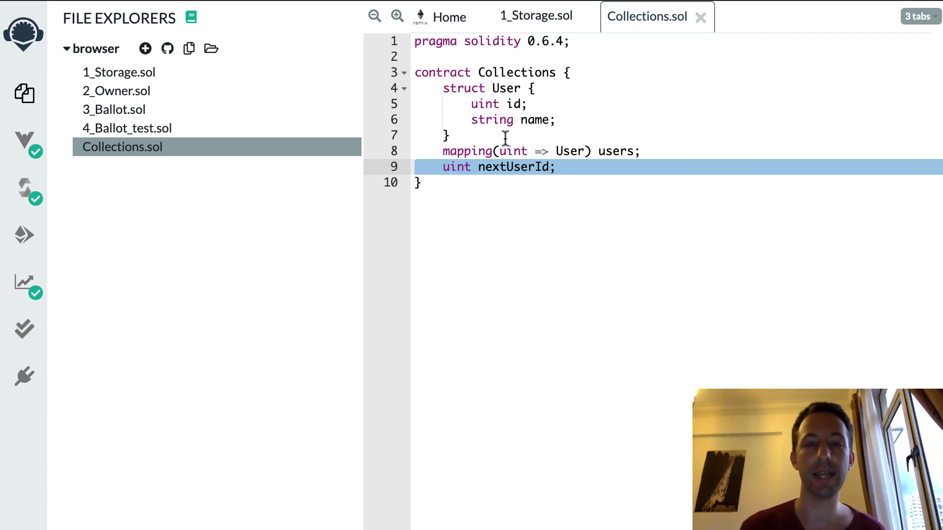
{"action": "mouse_move", "coordinate": [512, 151]}
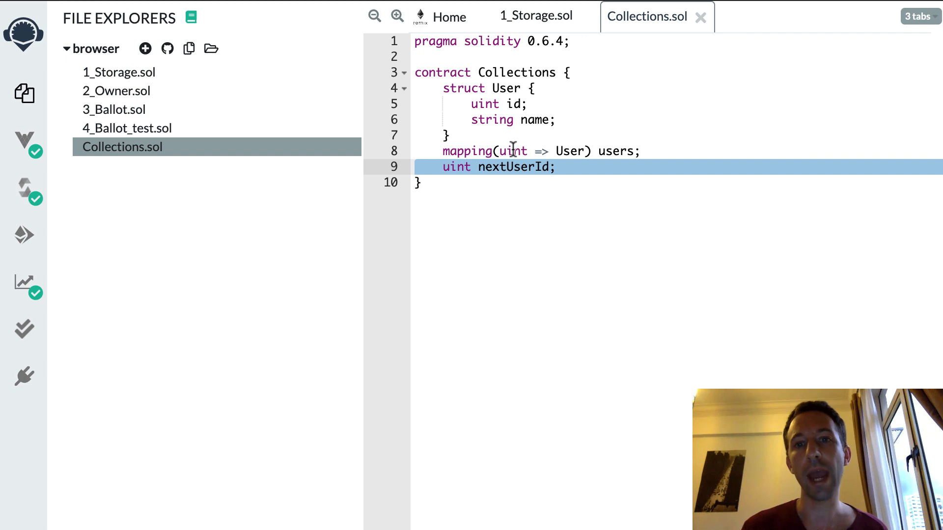
{"action": "mouse_move", "coordinate": [514, 103]}
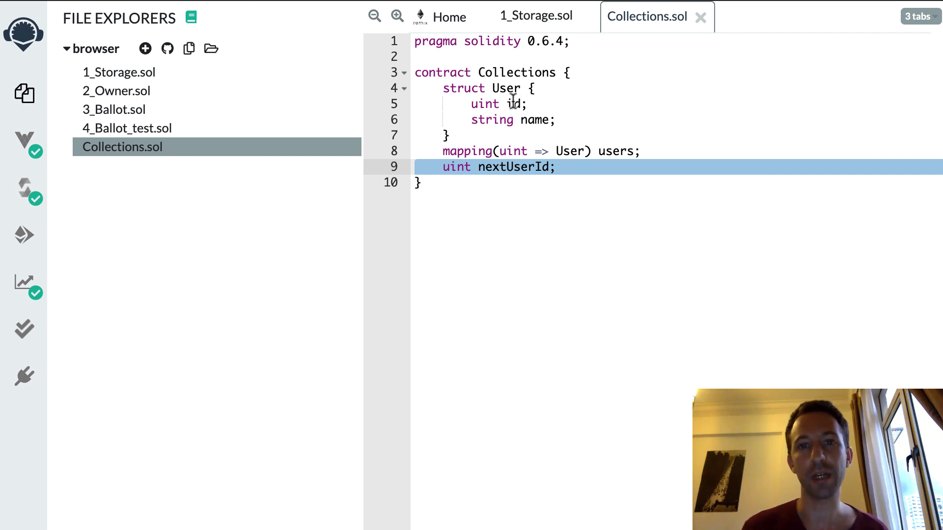